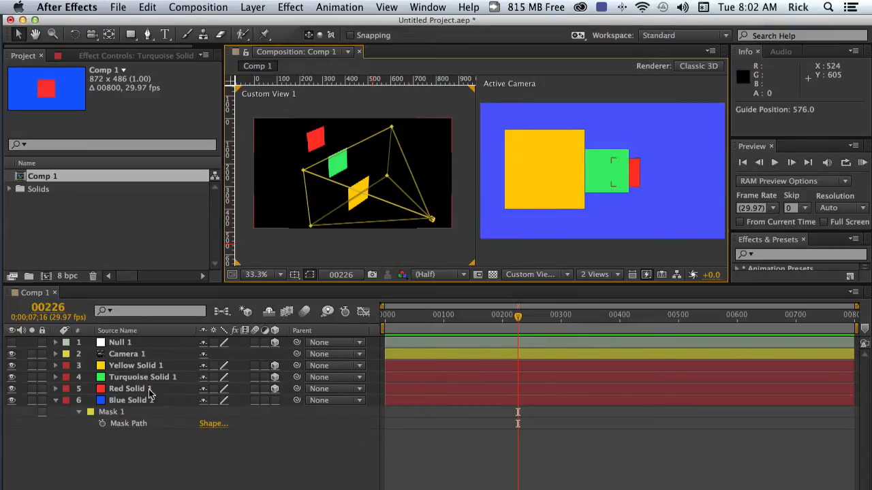
- Select Blue Solid 1 and set its X Rotation to 90° so it lies flat as a floor
{"action": "left_click", "coordinate": [136, 365]}
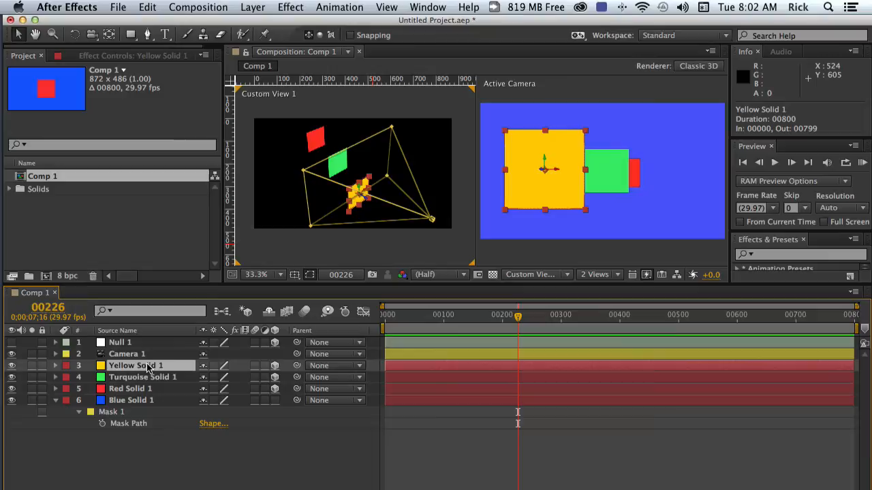
{"action": "mouse_move", "coordinate": [188, 392]}
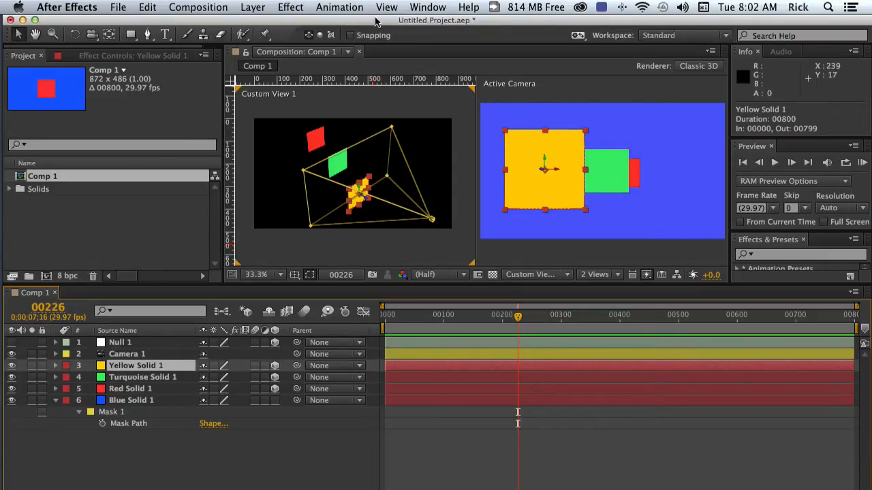
{"action": "left_click", "coordinate": [131, 388]}
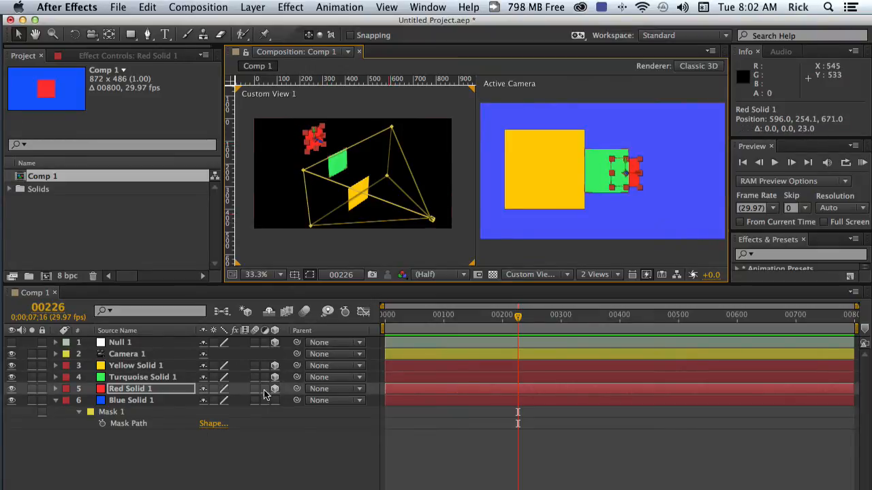
{"action": "left_click", "coordinate": [127, 355]}
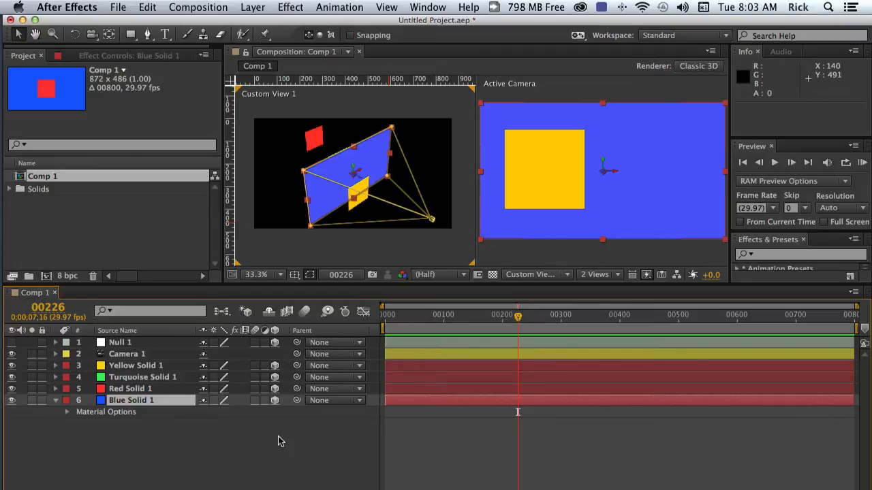
{"action": "left_click", "coordinate": [66, 411]}
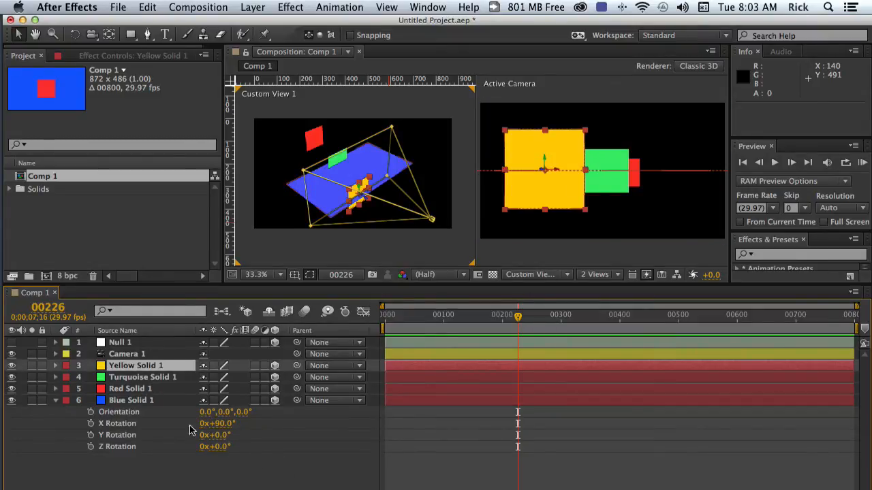
{"action": "left_click", "coordinate": [131, 400]}
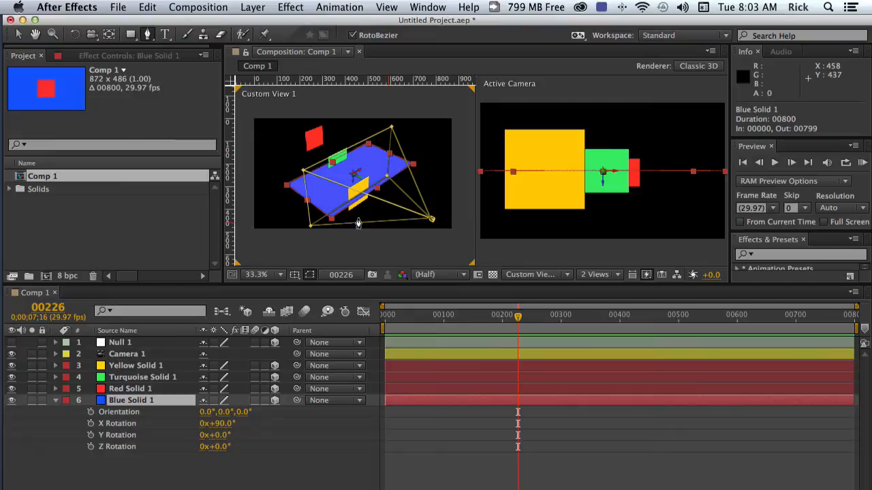
{"action": "mouse_move", "coordinate": [415, 231]}
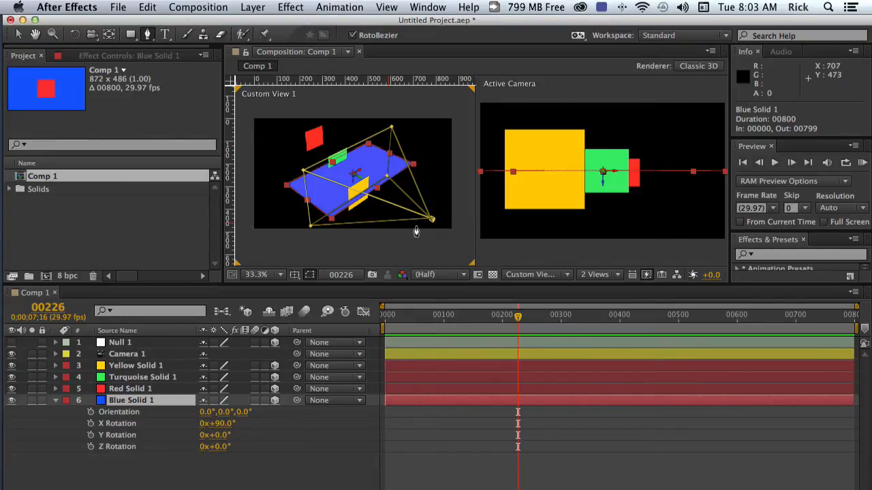
{"action": "mouse_move", "coordinate": [412, 240]}
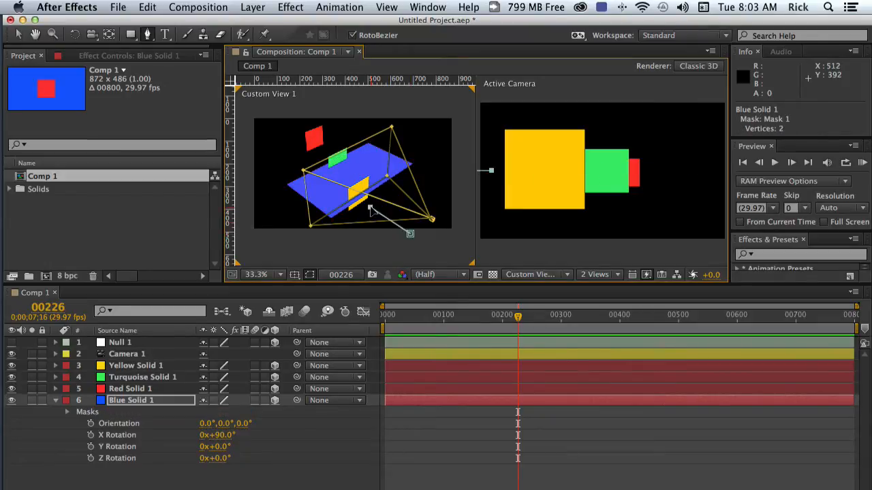
{"action": "mouse_move", "coordinate": [376, 184]}
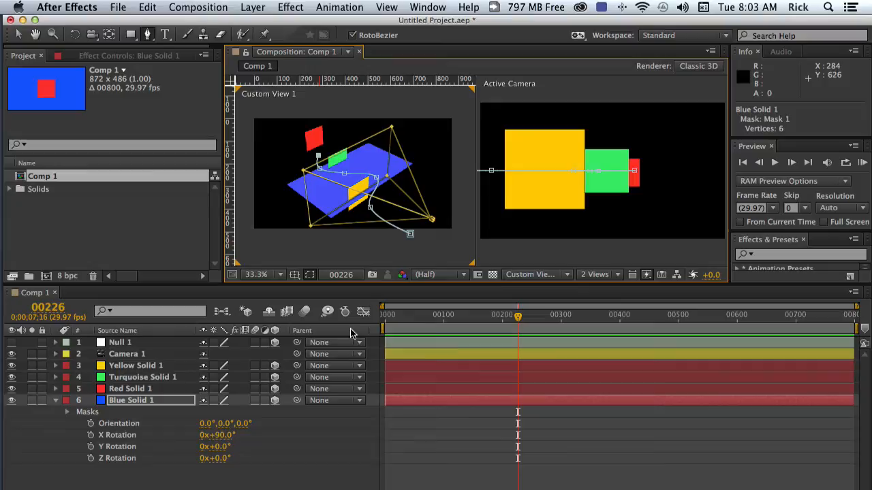
{"action": "mouse_move", "coordinate": [351, 333]}
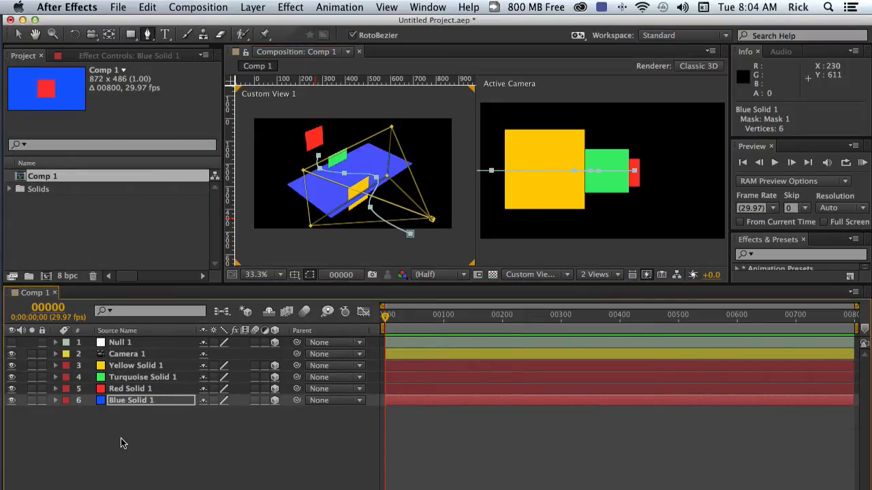
- Reveal Blue Solid 1's Mask Path, copy it, and select Camera 1 to receive it
{"action": "left_click", "coordinate": [49, 401]}
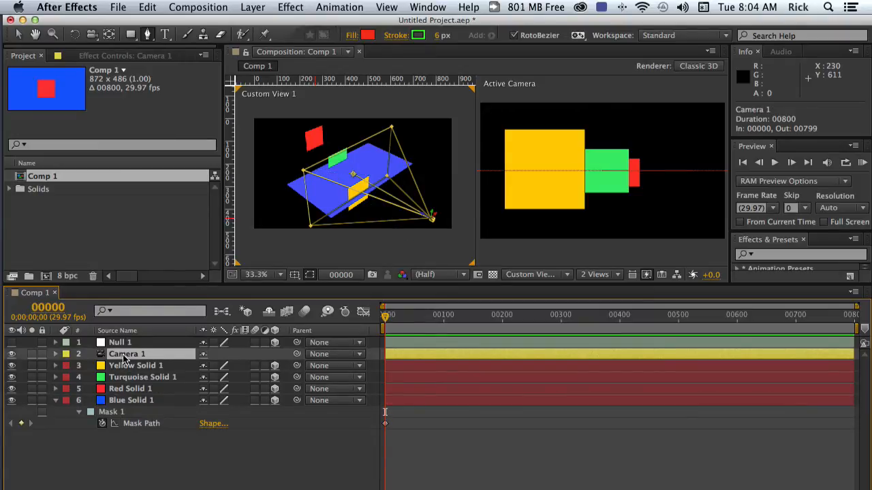
{"action": "left_click", "coordinate": [56, 354]}
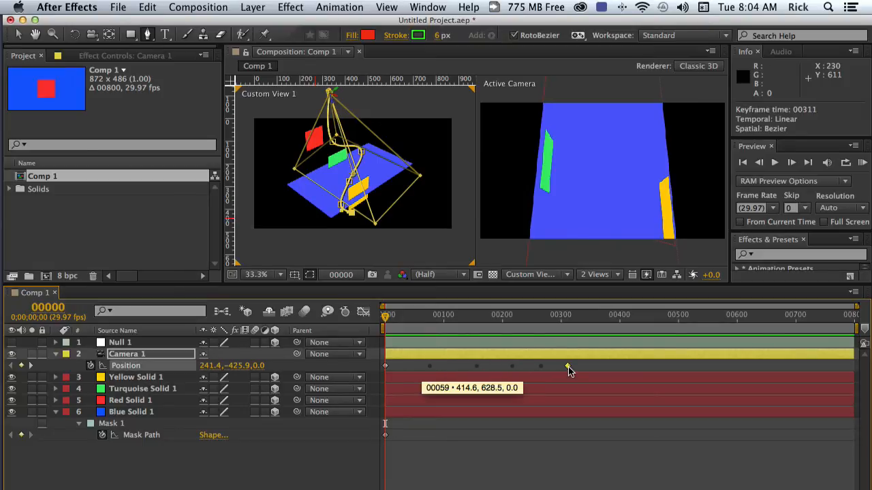
{"action": "mouse_move", "coordinate": [533, 324]}
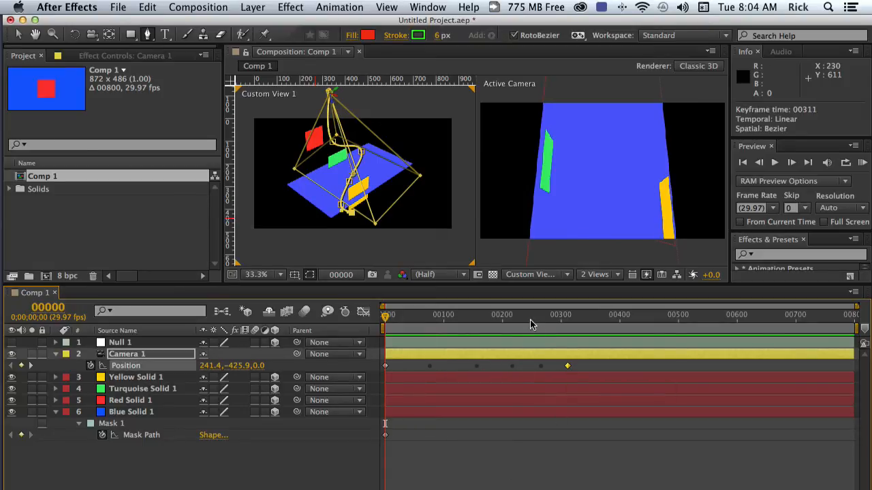
{"action": "mouse_move", "coordinate": [531, 321]}
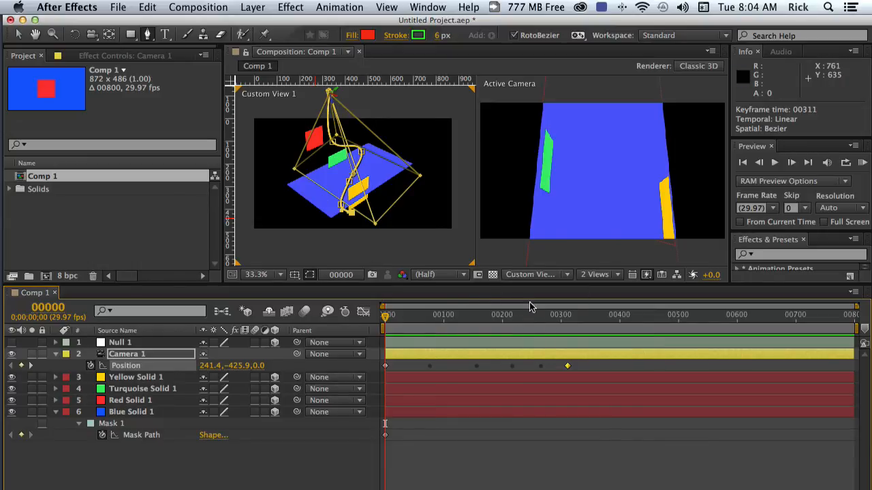
{"action": "mouse_move", "coordinate": [301, 312]}
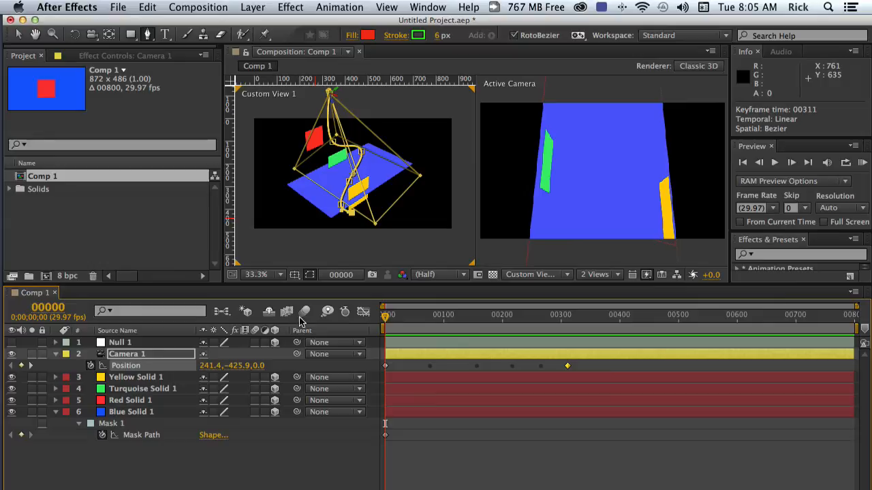
{"action": "mouse_move", "coordinate": [319, 334]}
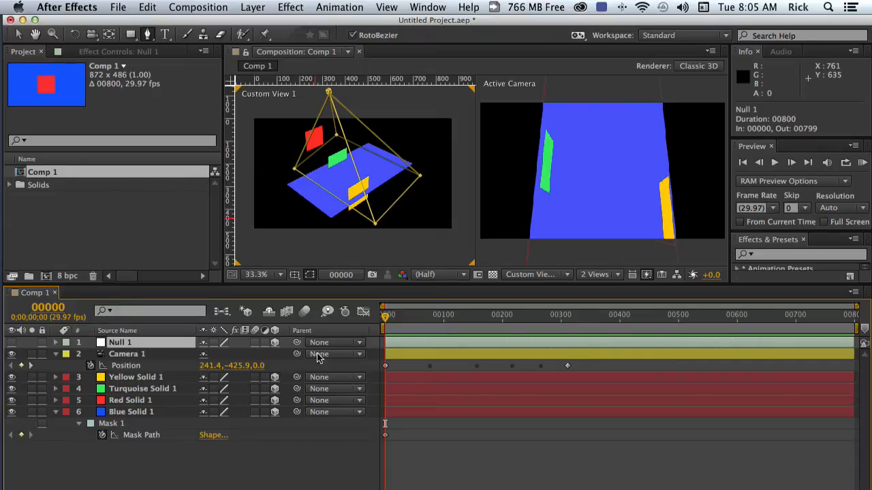
- Parent Camera 1 to Null 1 and set Null 1's X Rotation to 90°
{"action": "left_click", "coordinate": [333, 354]}
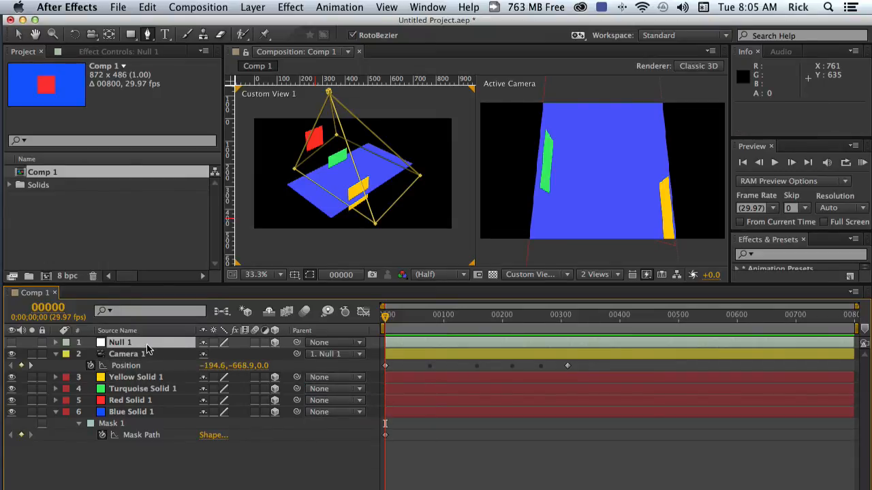
{"action": "left_click", "coordinate": [55, 343]}
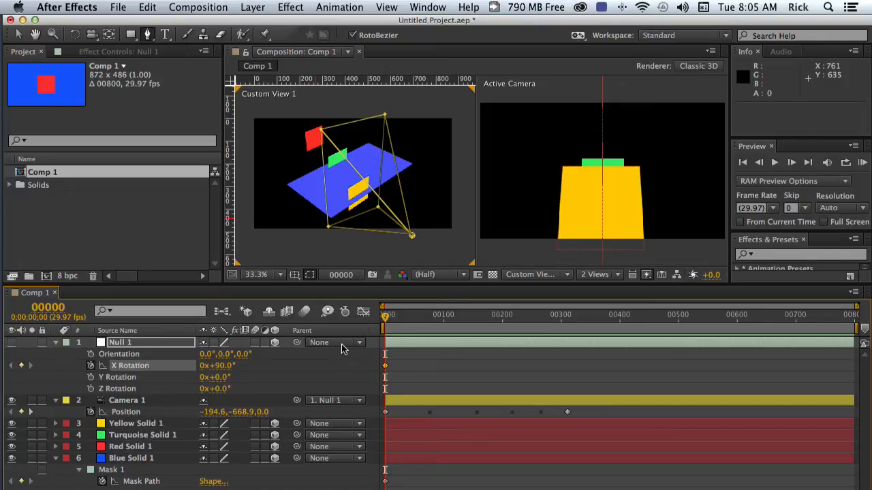
{"action": "mouse_move", "coordinate": [343, 383]}
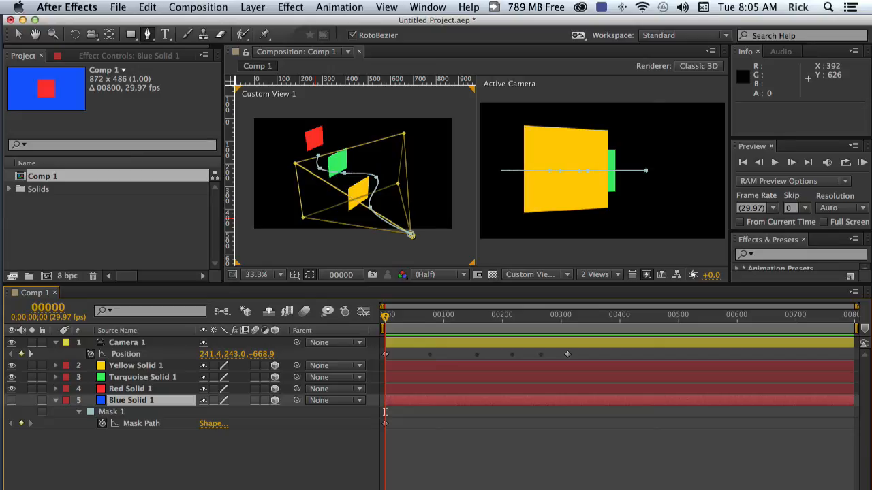
{"action": "mouse_move", "coordinate": [398, 327]}
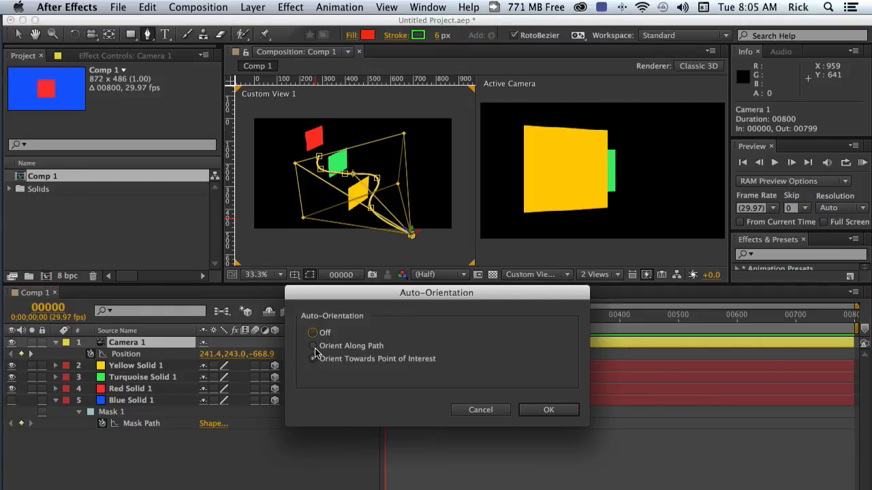
- Set Camera 1 to Auto-Orient Along Path and confirm
{"action": "left_click", "coordinate": [310, 346]}
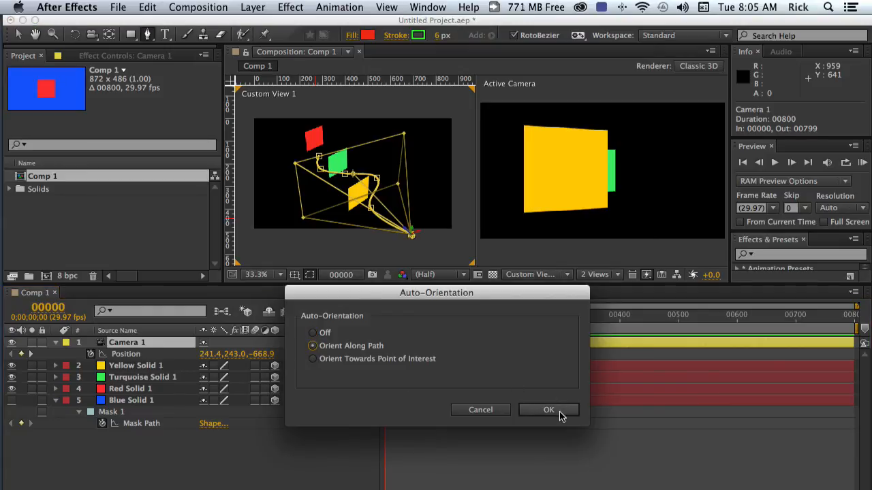
{"action": "left_click", "coordinate": [547, 409]}
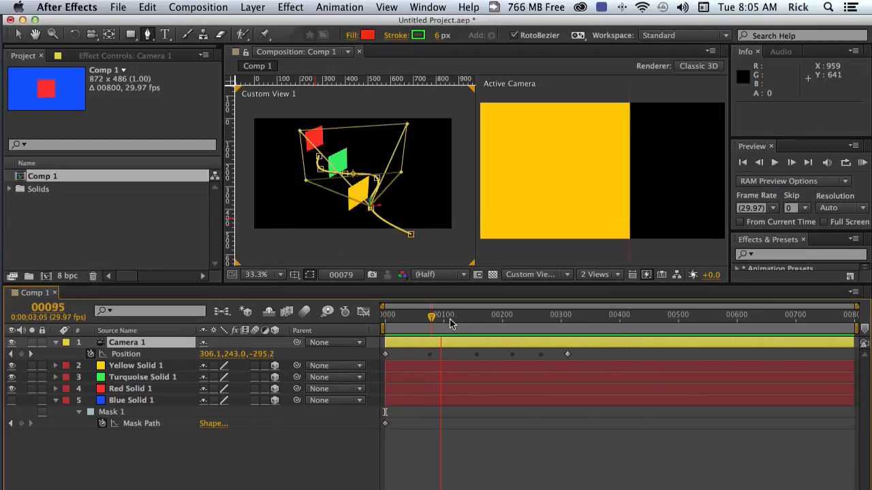